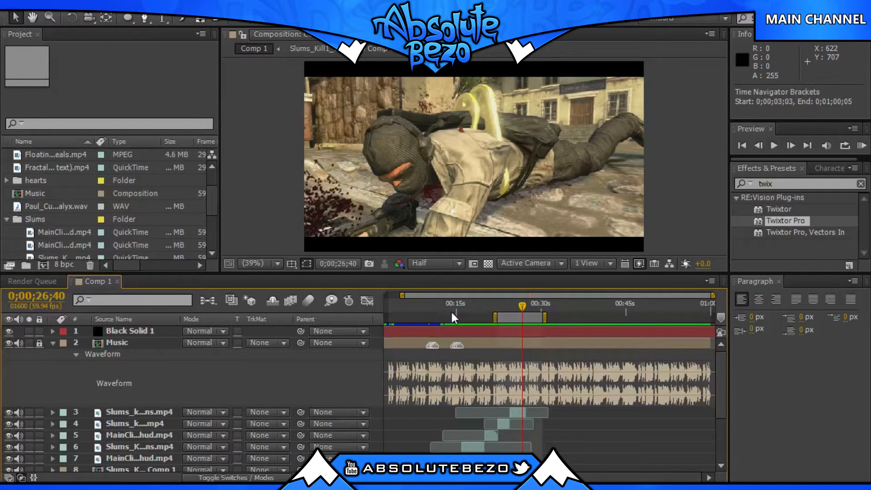
pyautogui.moveTo(468, 324)
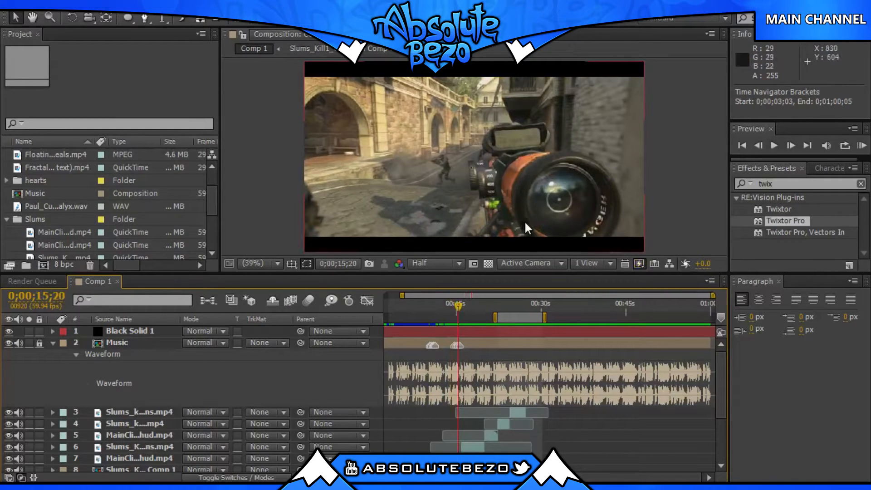
pyautogui.moveTo(528, 244)
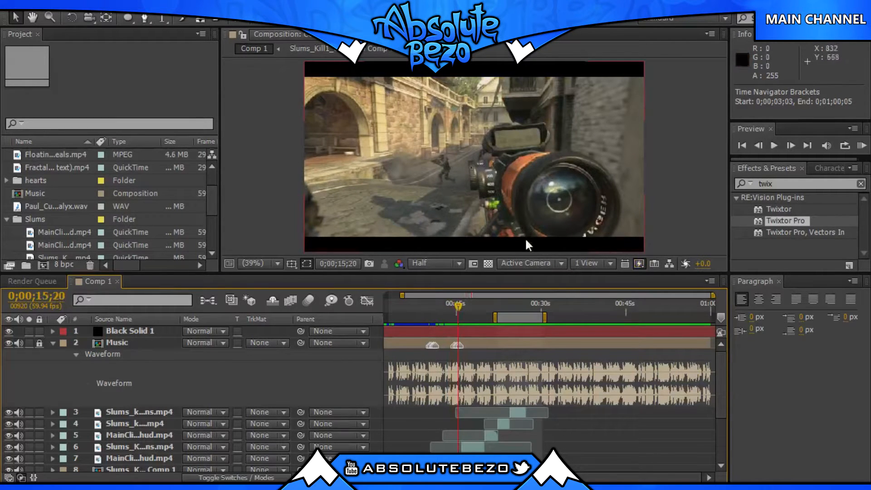
pyautogui.moveTo(472, 176)
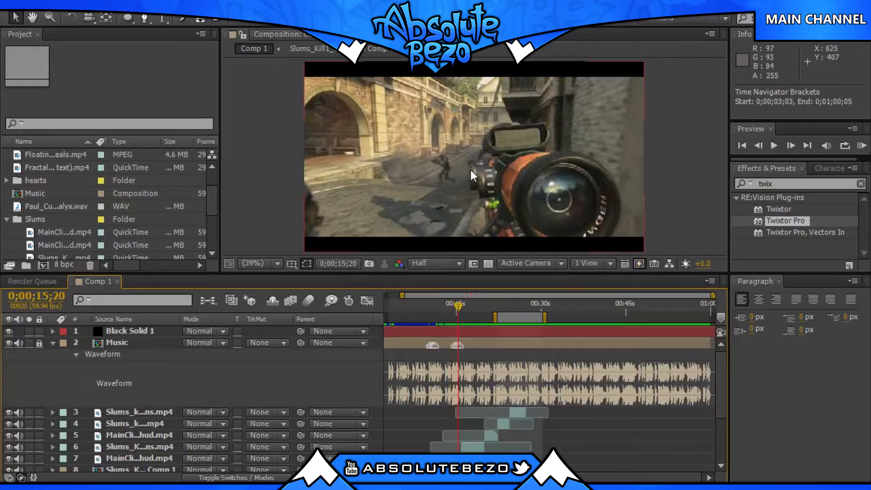
# Step: Scrub to around 28 seconds, select the MainClip WOhud layer and pre-compose it
pyautogui.click(464, 309)
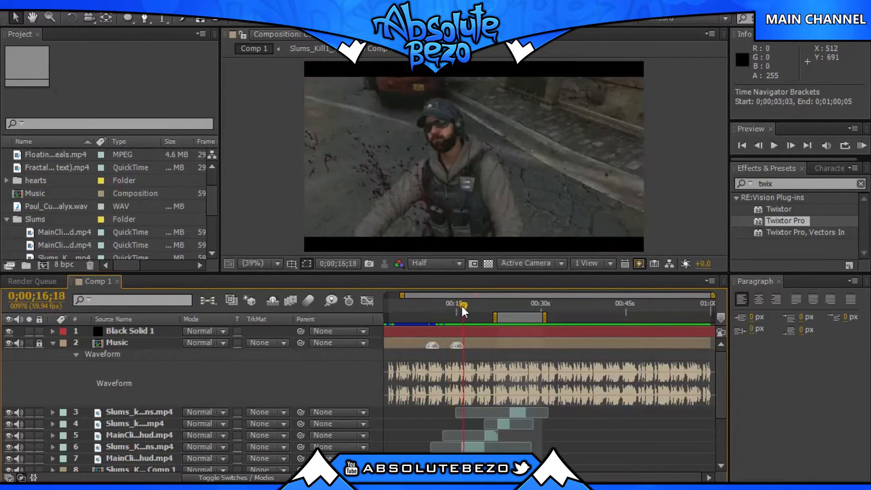
pyautogui.click(460, 309)
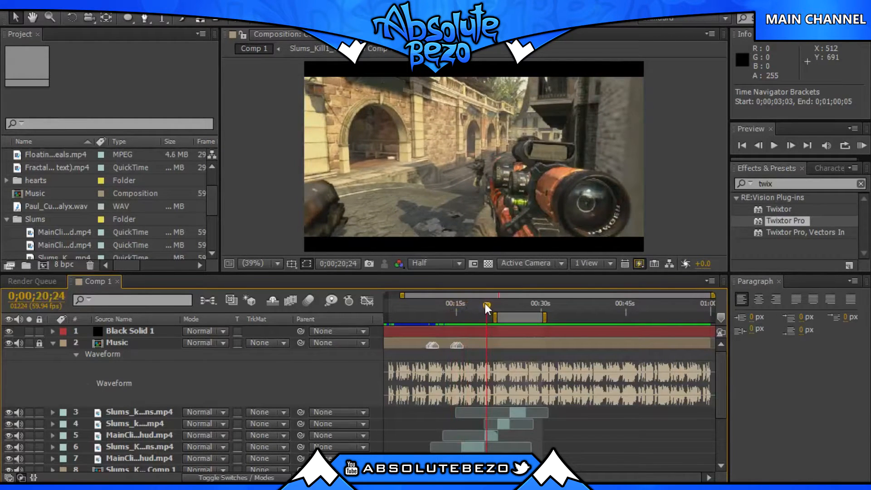
pyautogui.click(483, 310)
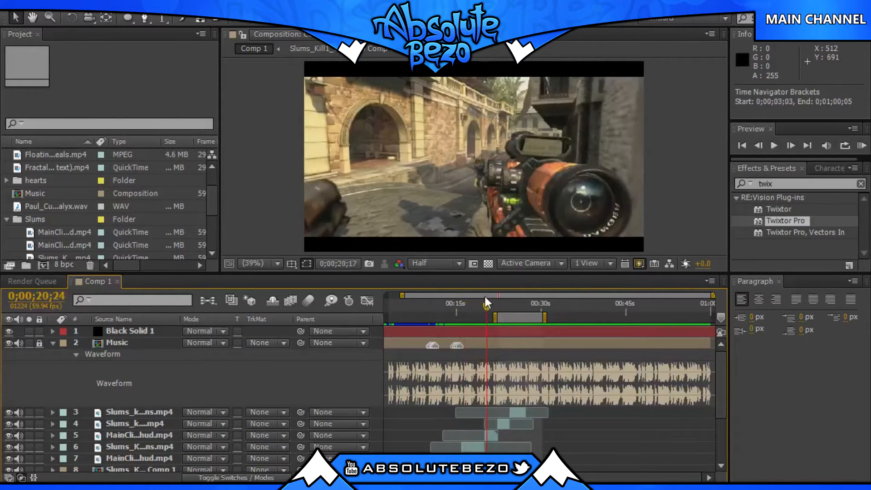
pyautogui.click(491, 303)
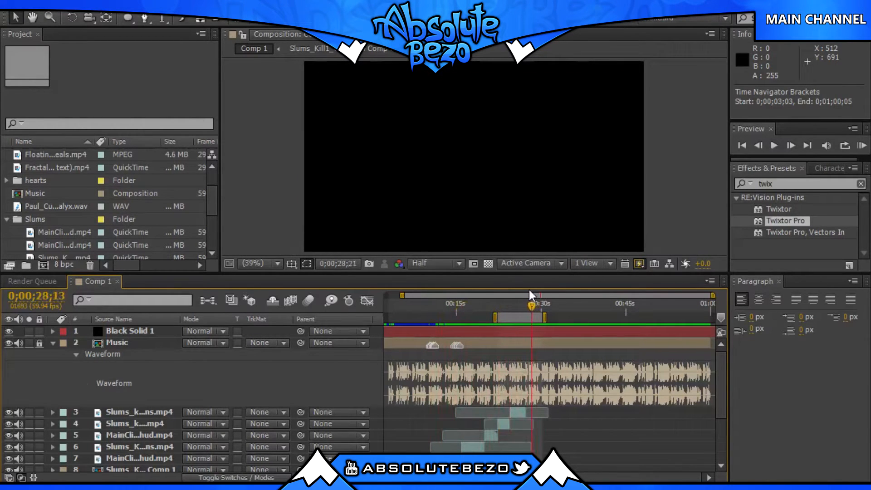
pyautogui.click(64, 245)
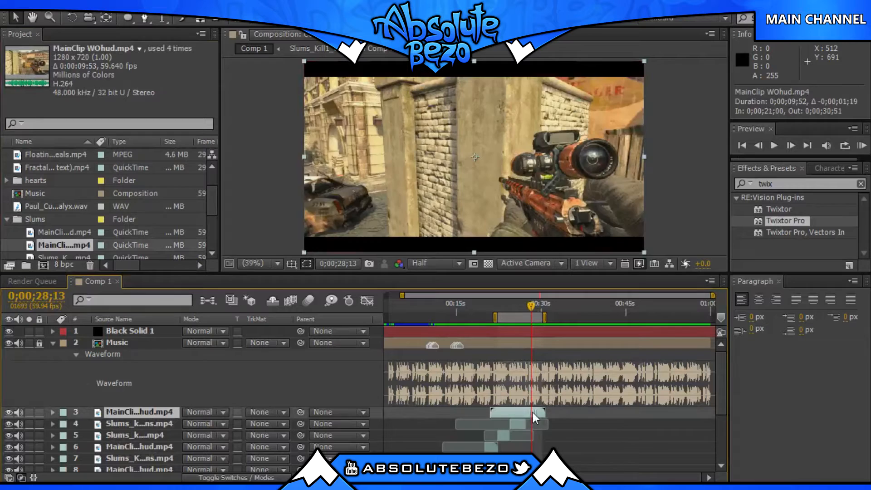
pyautogui.click(530, 304)
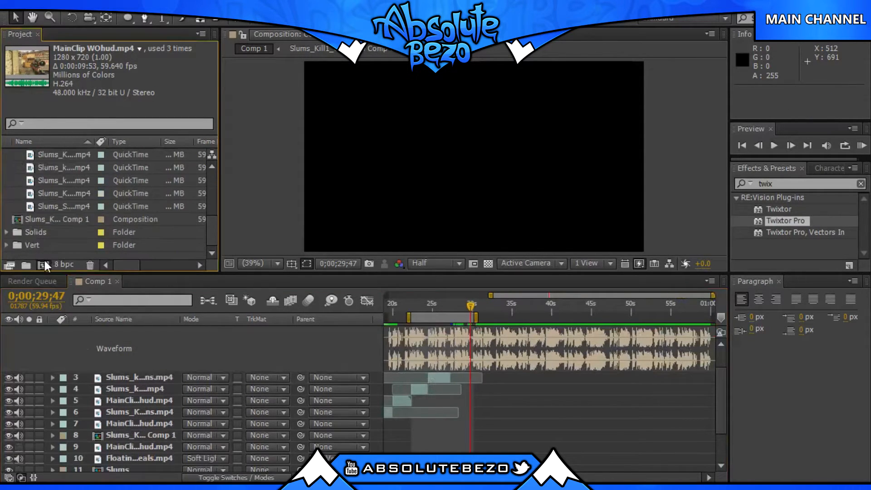
# Step: Open the MainClip WOhud nested composition and move the time indicator near 6 seconds
pyautogui.doubleClick(62, 167)
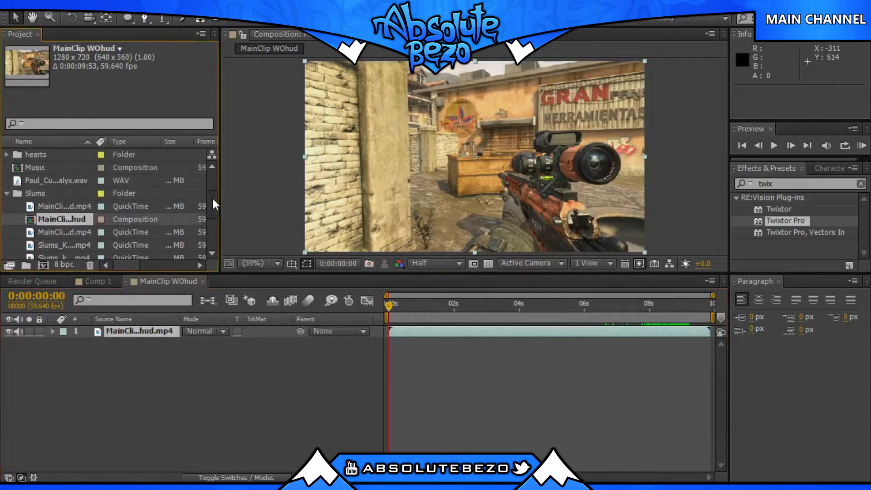
pyautogui.scroll(3)
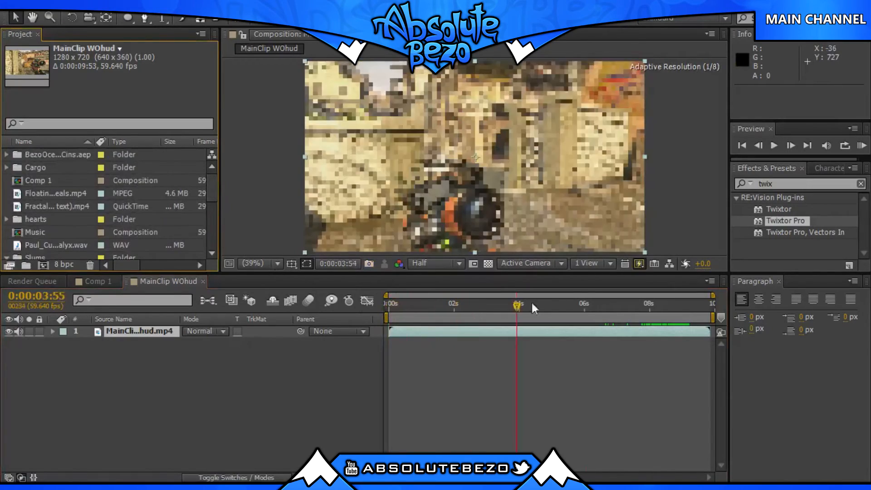
pyautogui.click(694, 303)
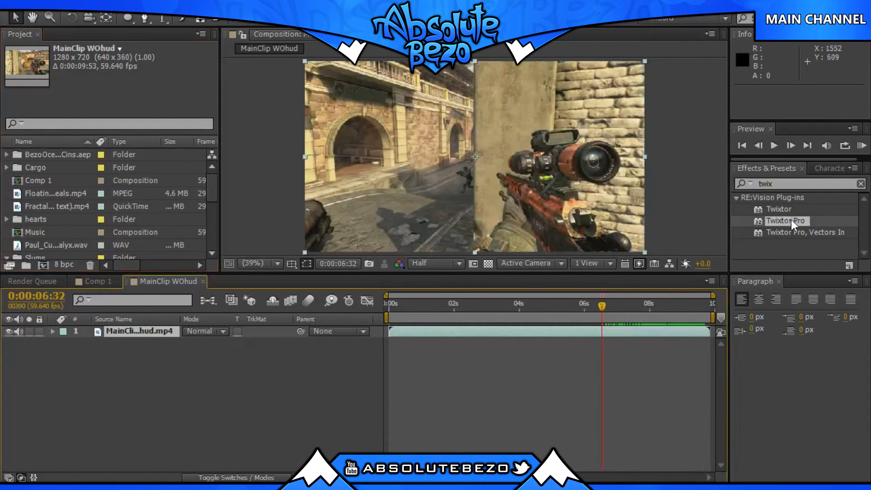
# Step: Apply Twixtor Pro with Speed % at 300, then return to about 3 seconds
pyautogui.doubleClick(786, 220)
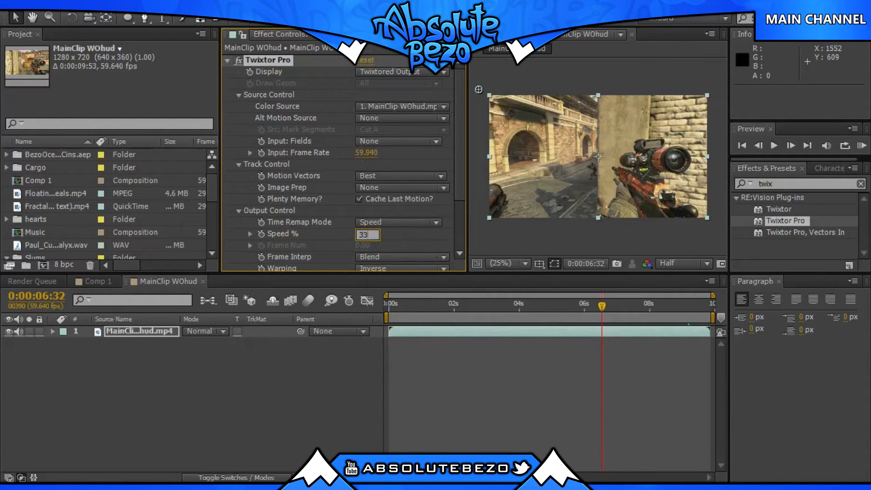
pyautogui.write('300.000')
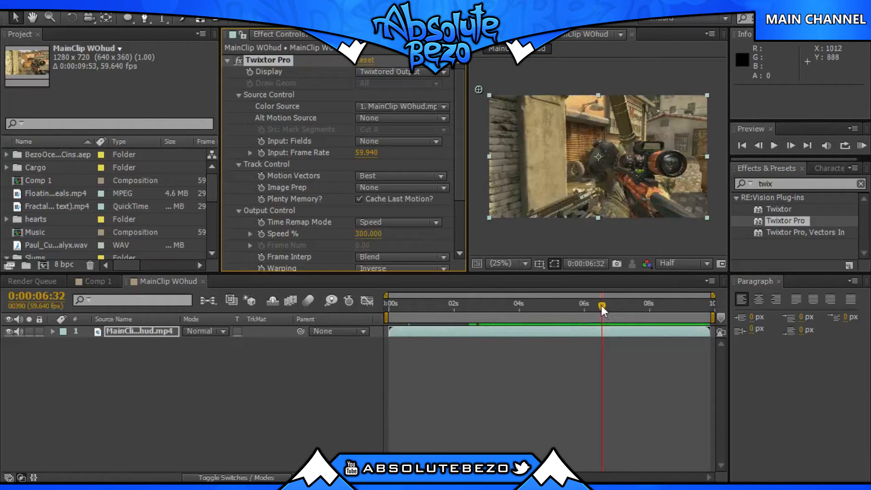
pyautogui.click(451, 304)
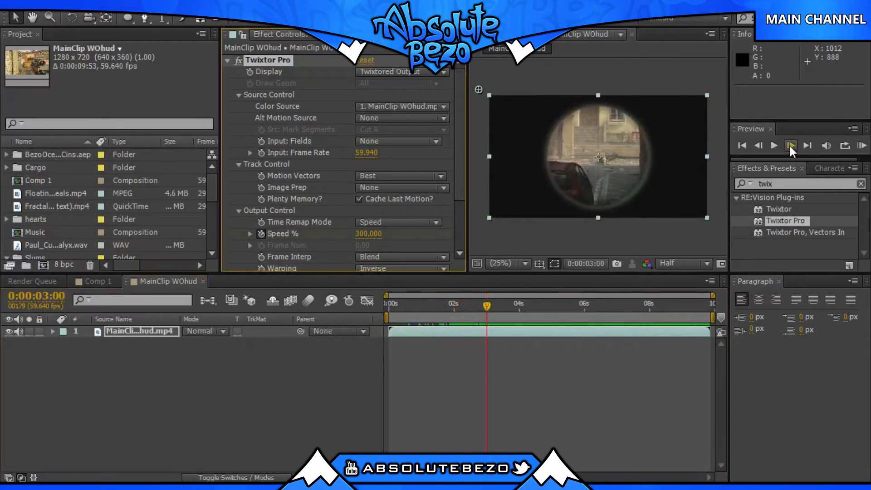
# Step: Step forward a few frames to keyframe Speed % down to 100, then return to 3 seconds
pyautogui.doubleClick(369, 233)
pyautogui.write('100.000')
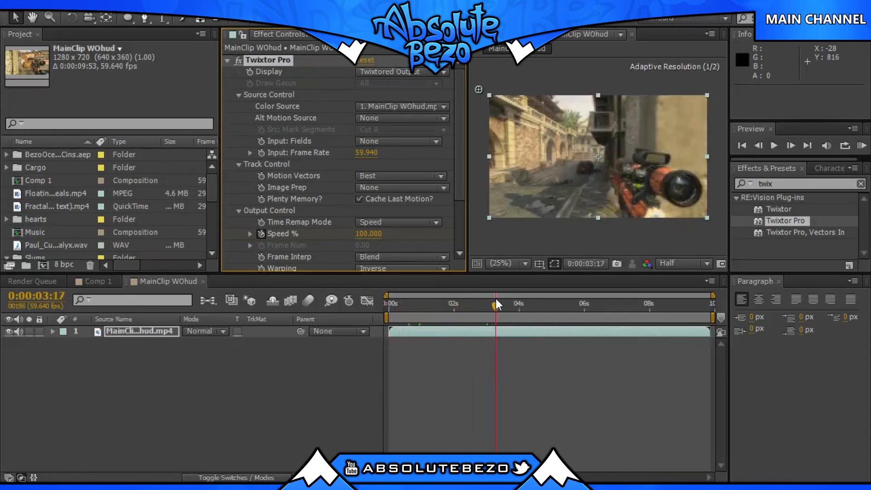
pyautogui.click(494, 305)
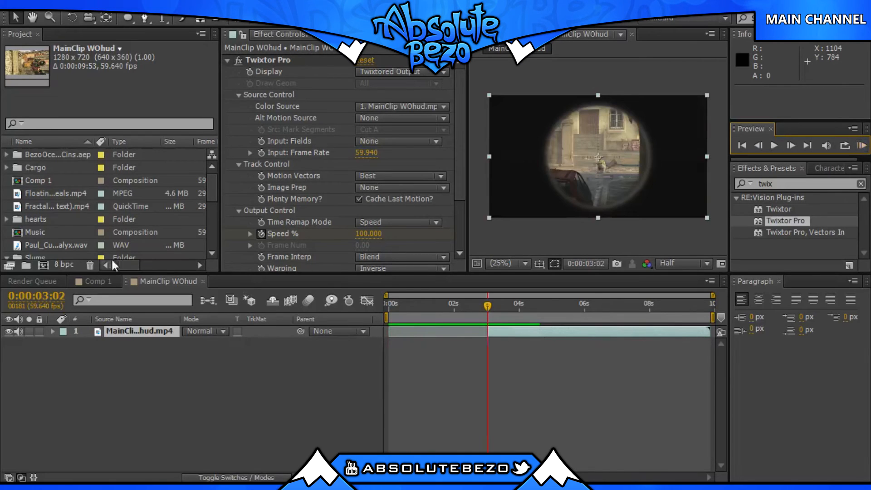
pyautogui.moveTo(278, 322)
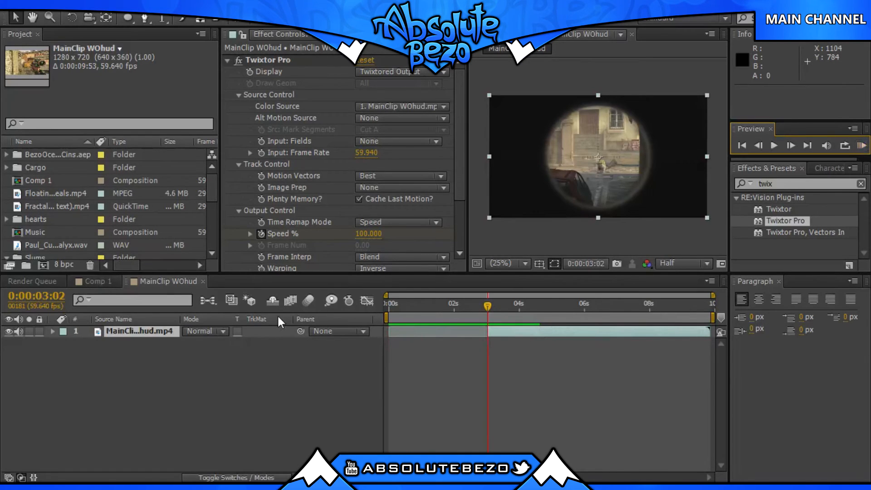